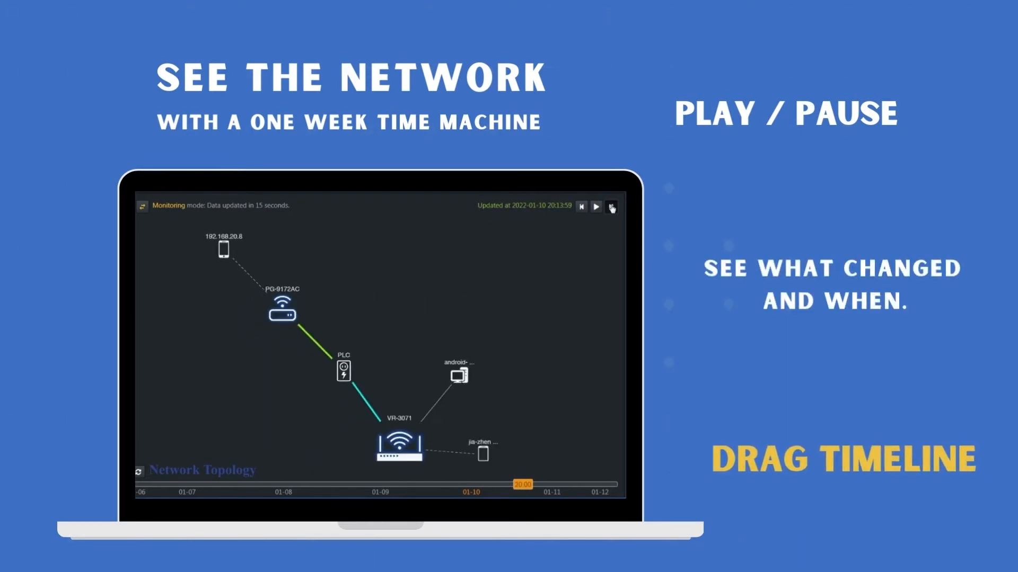
- Show the topology map of the gateway and access point on the Overview tab
{"action": "left_click", "coordinate": [594, 207]}
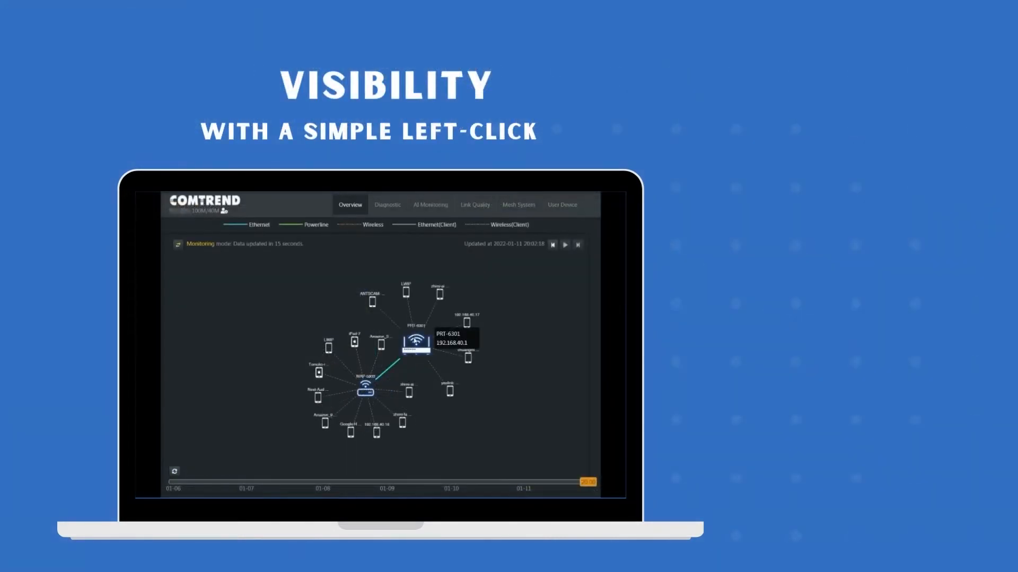
{"action": "left_click", "coordinate": [414, 342]}
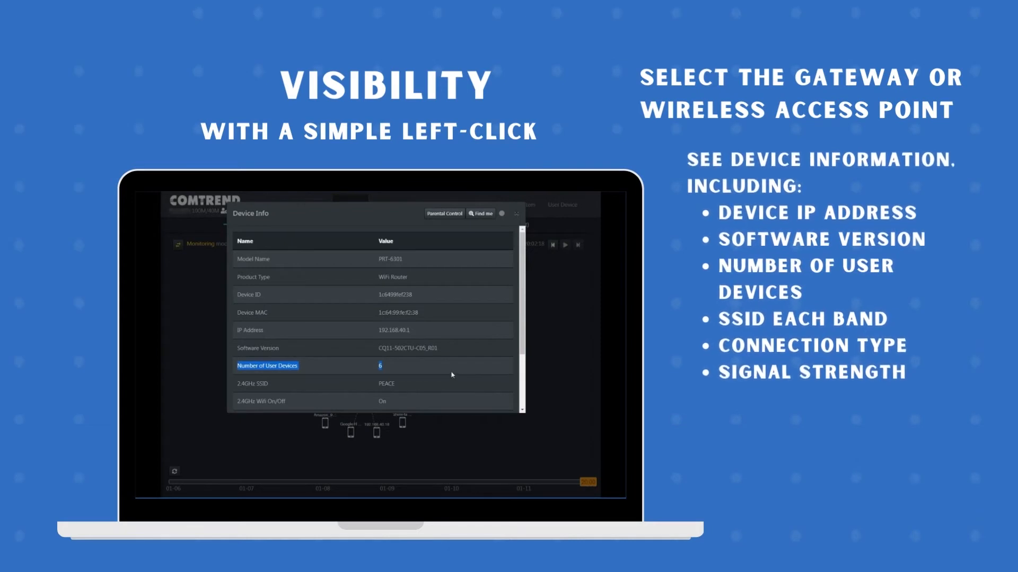
{"action": "scroll", "scroll_direction": "down", "scroll_amount": 3}
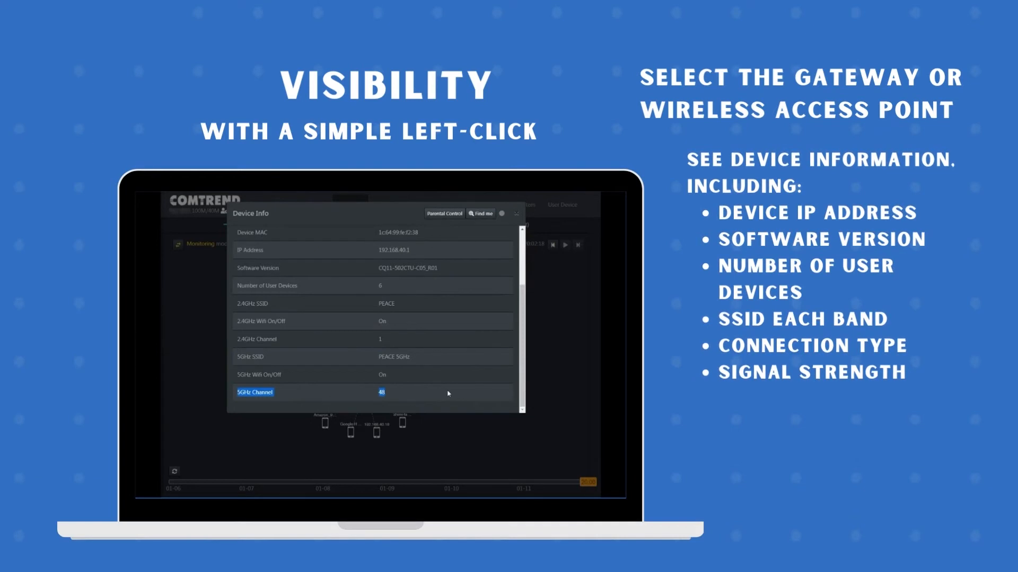
{"action": "left_click", "coordinate": [516, 214]}
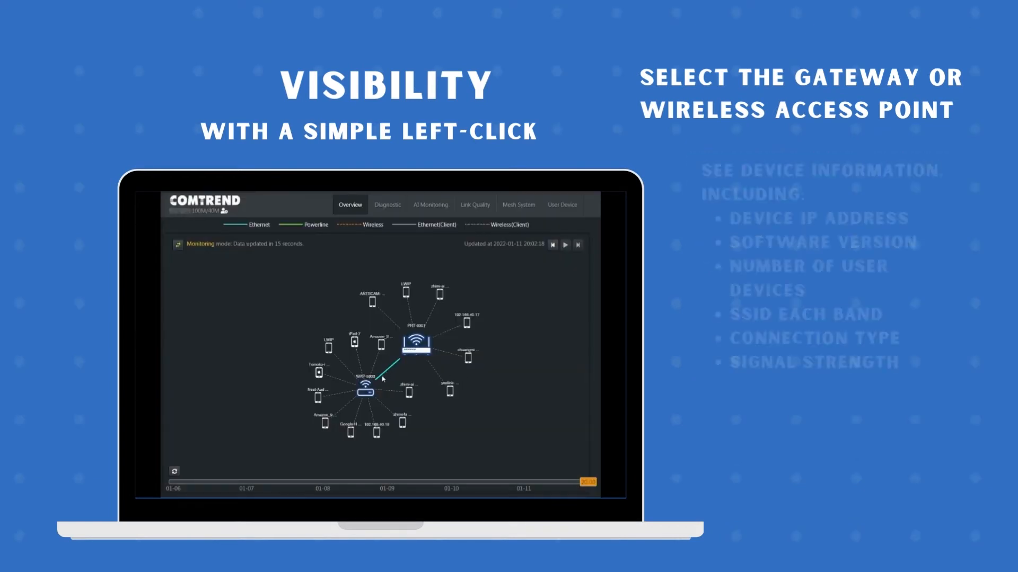
{"action": "left_click", "coordinate": [416, 346]}
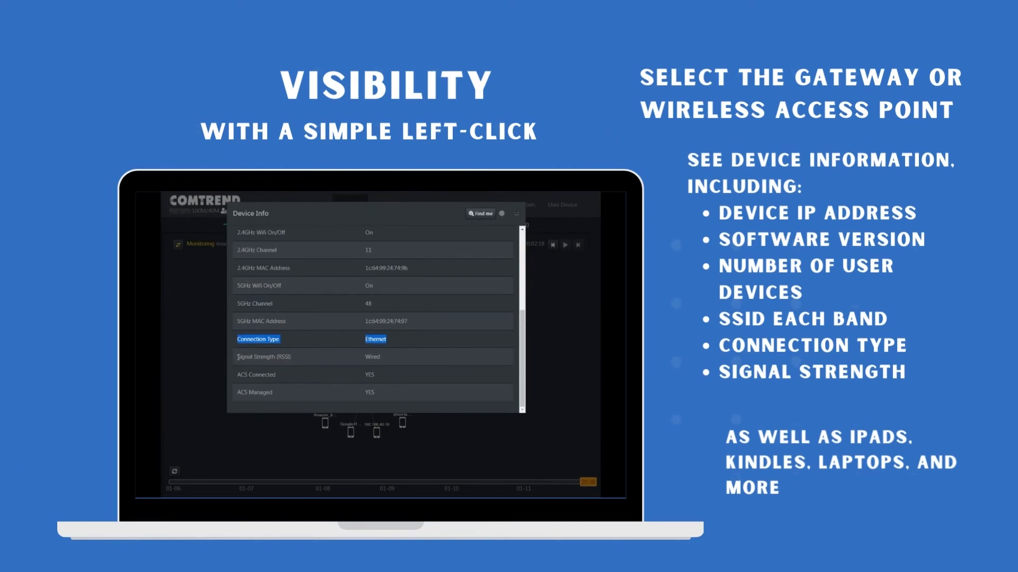
{"action": "left_click", "coordinate": [517, 214]}
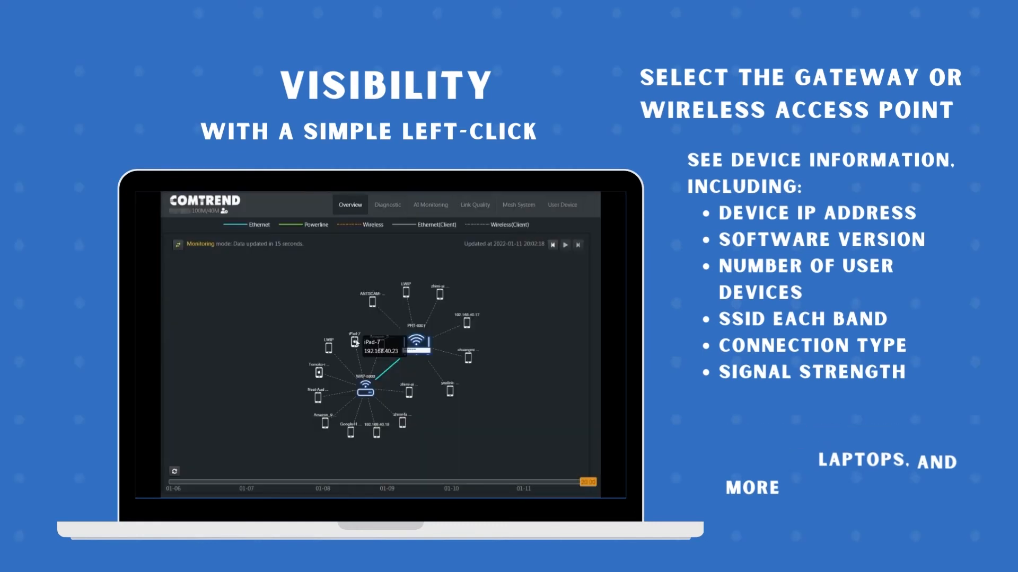